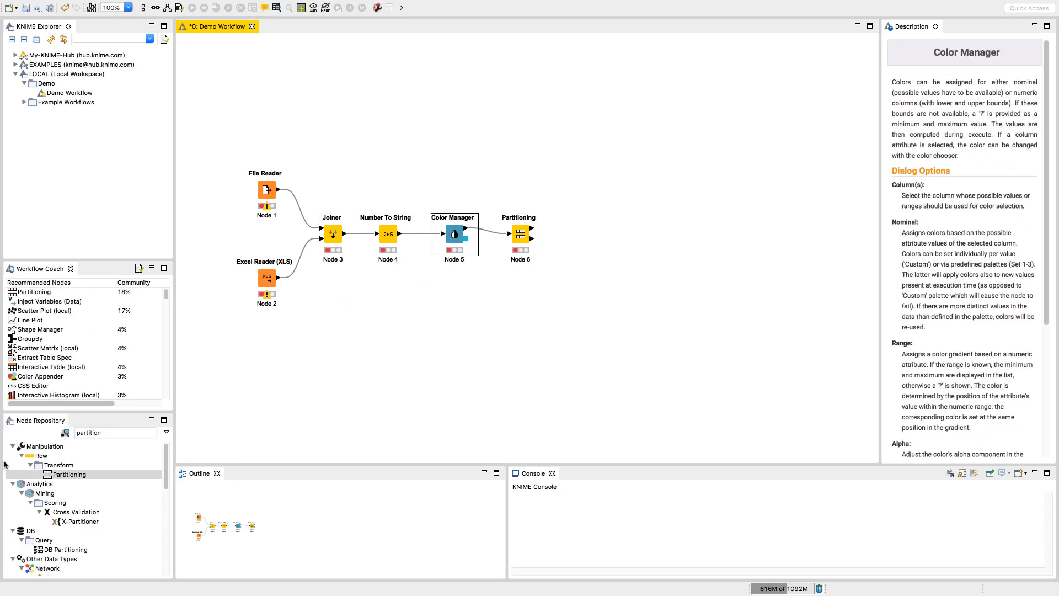
Search the Node Repository for 'decision' nodes before switching to hub.knime.com.
{"action": "type", "text": "decision"}
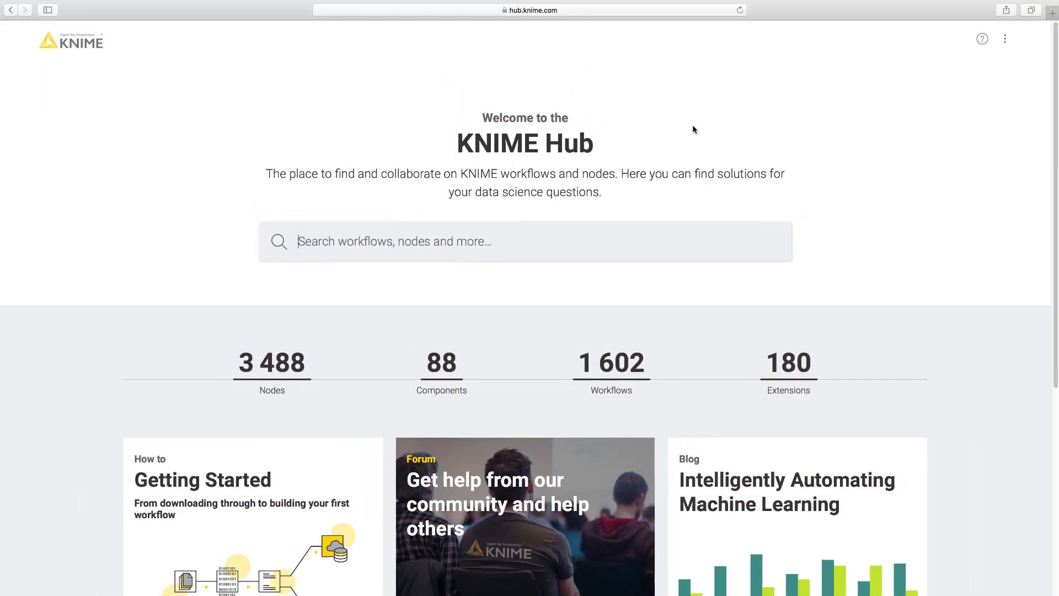
Search the Hub workflows for 'guided visualization' and open the matching workflow result.
{"action": "left_click", "coordinate": [610, 363]}
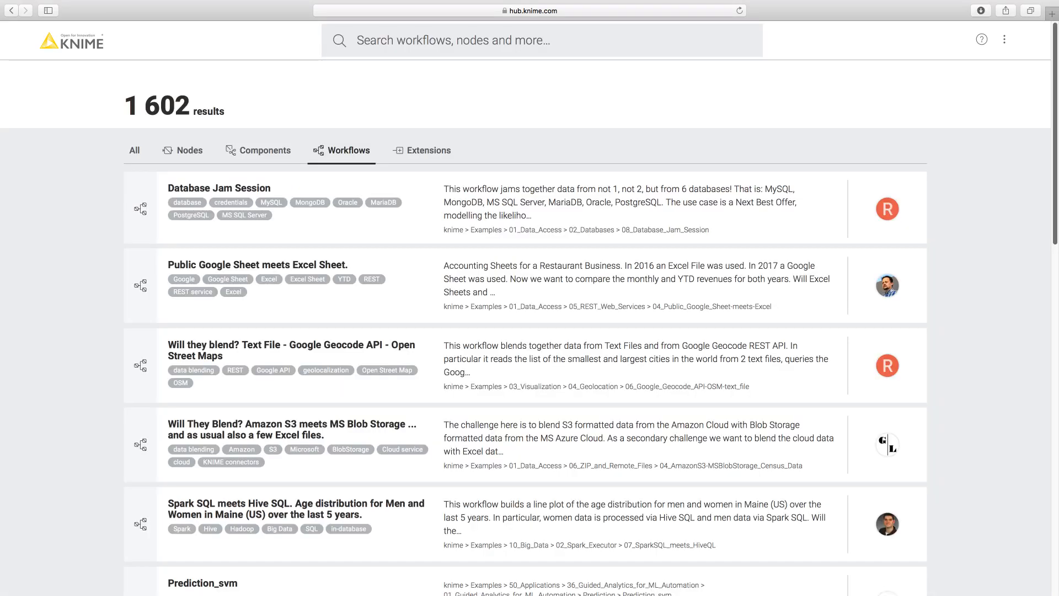
{"action": "mouse_move", "coordinate": [307, 279]}
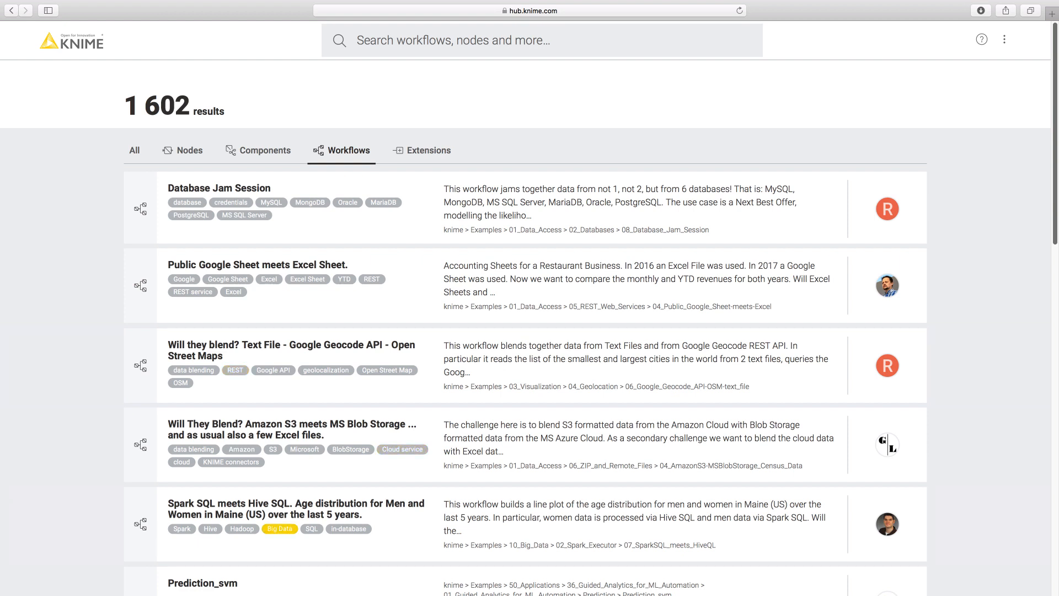
{"action": "left_click", "coordinate": [543, 41]}
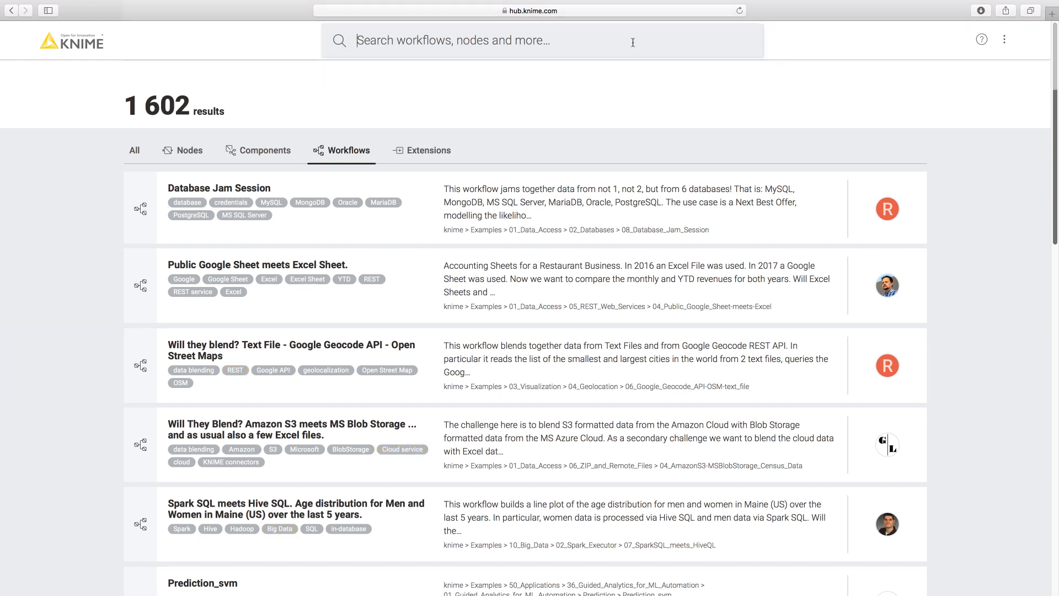
{"action": "type", "text": "guided visualizatio"}
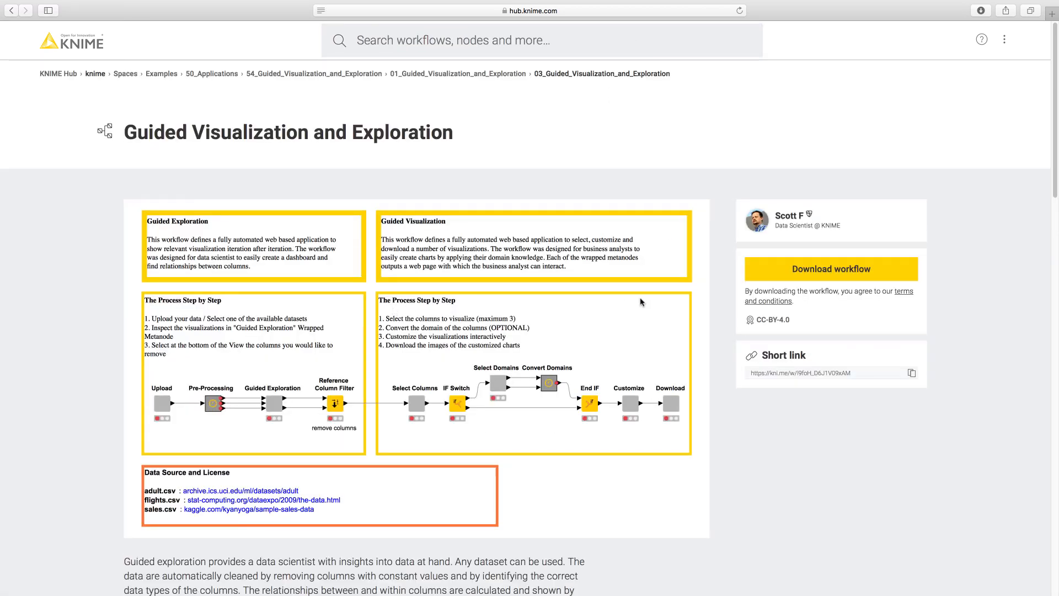
{"action": "left_click", "coordinate": [831, 269]}
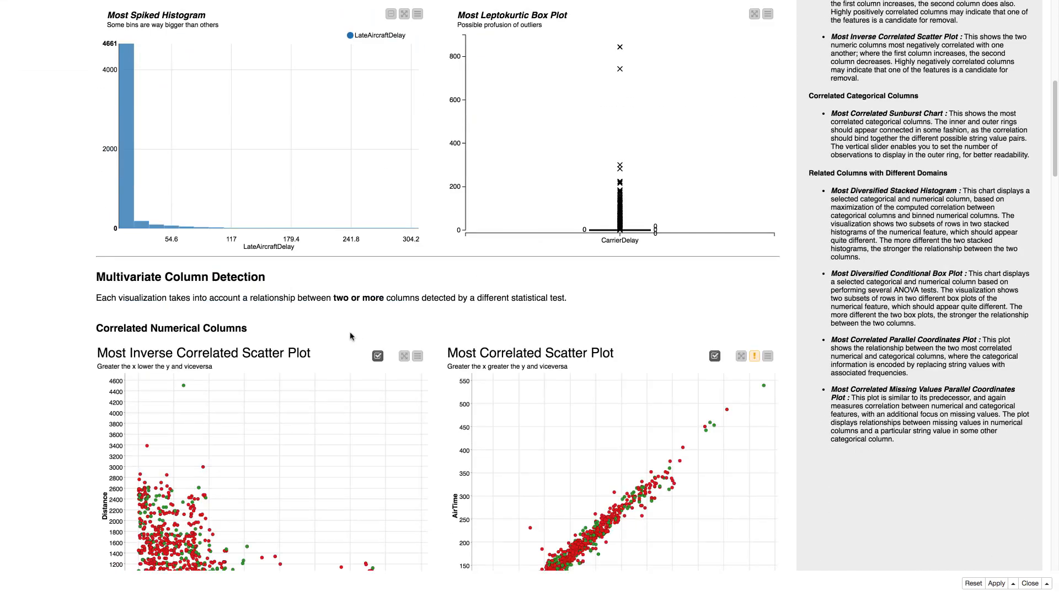
Scroll through the dashboard's histograms, scatter plots and sunburst chart.
{"action": "scroll", "scroll_direction": "down", "scroll_amount": 3}
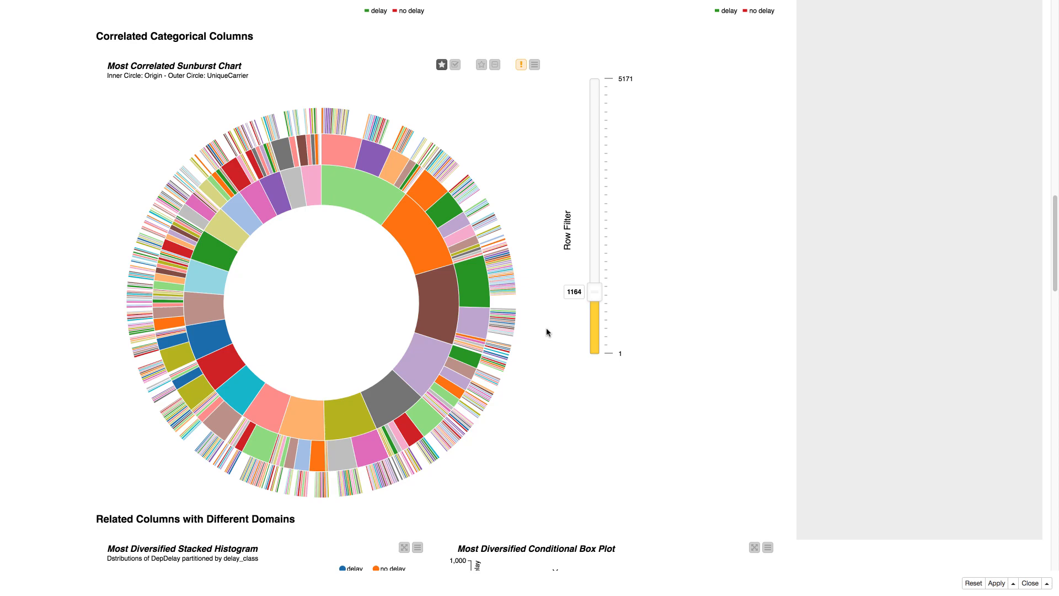
{"action": "scroll", "scroll_direction": "down", "scroll_amount": 3}
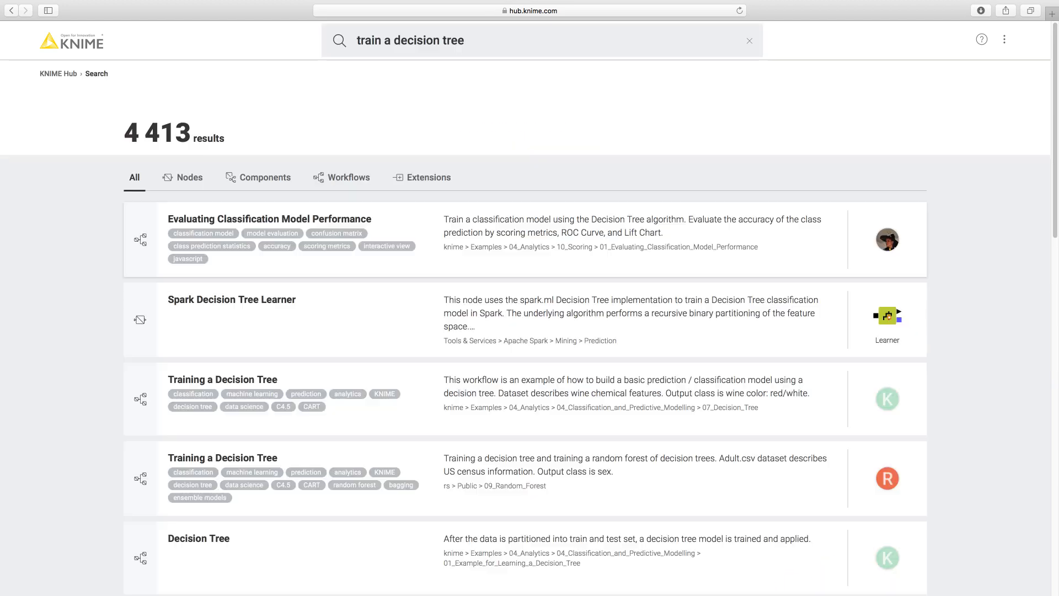
Open a result from the 'train a decision tree' Hub search.
{"action": "left_click", "coordinate": [222, 378]}
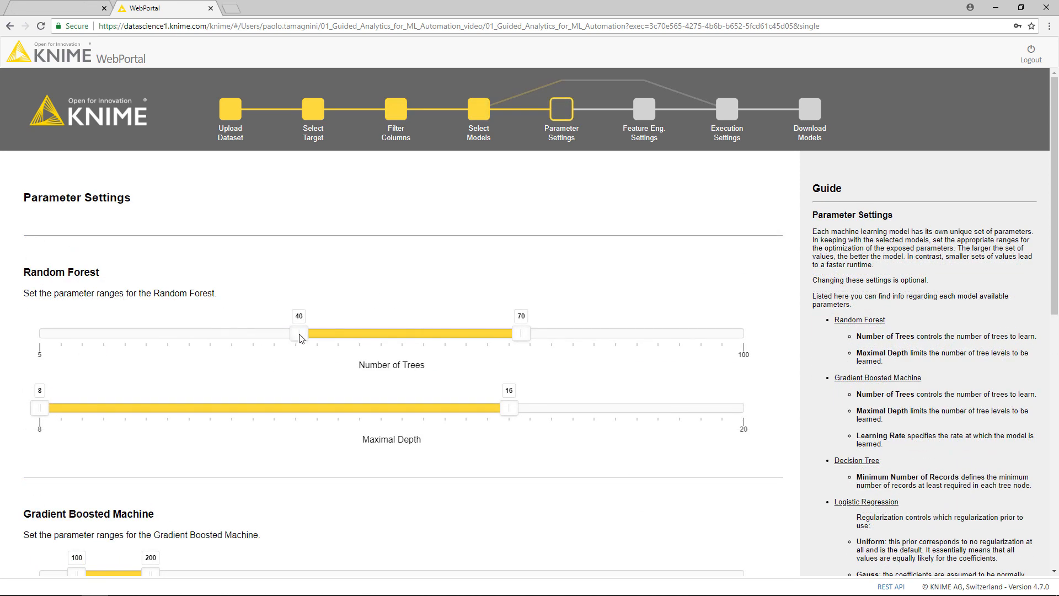
Continue past Parameter Settings to the model comparison and download the Decision Tree workflow.
{"action": "left_click", "coordinate": [643, 108]}
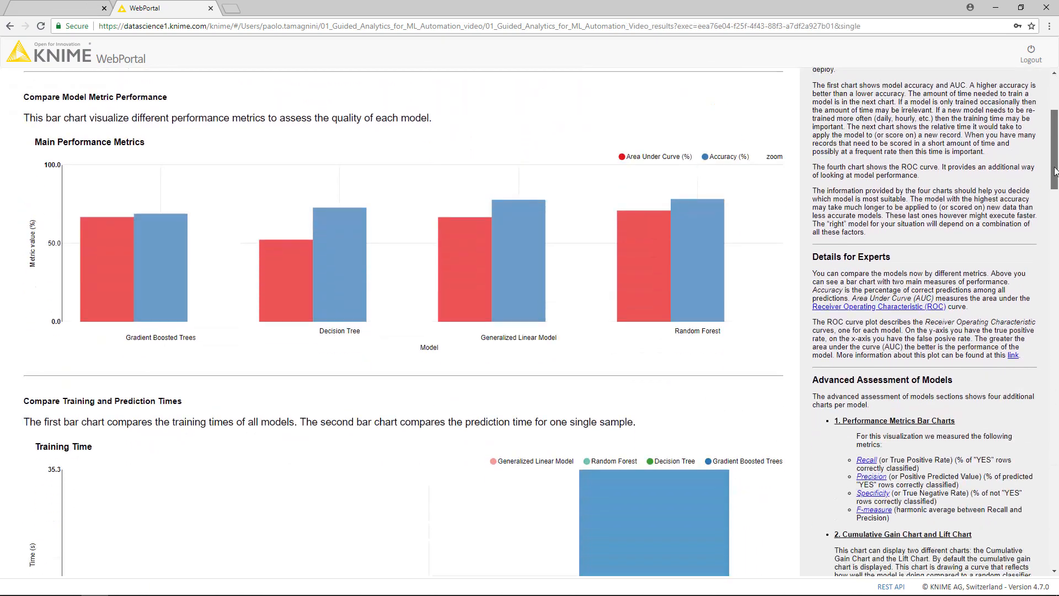
{"action": "scroll", "scroll_direction": "down", "scroll_amount": 3}
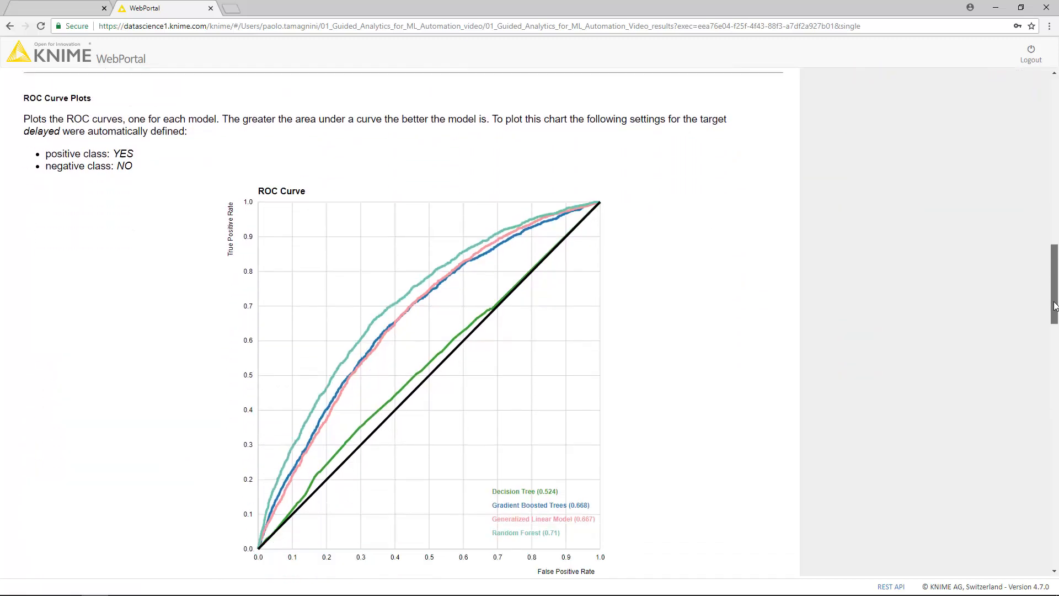
{"action": "scroll", "scroll_direction": "down", "scroll_amount": 3}
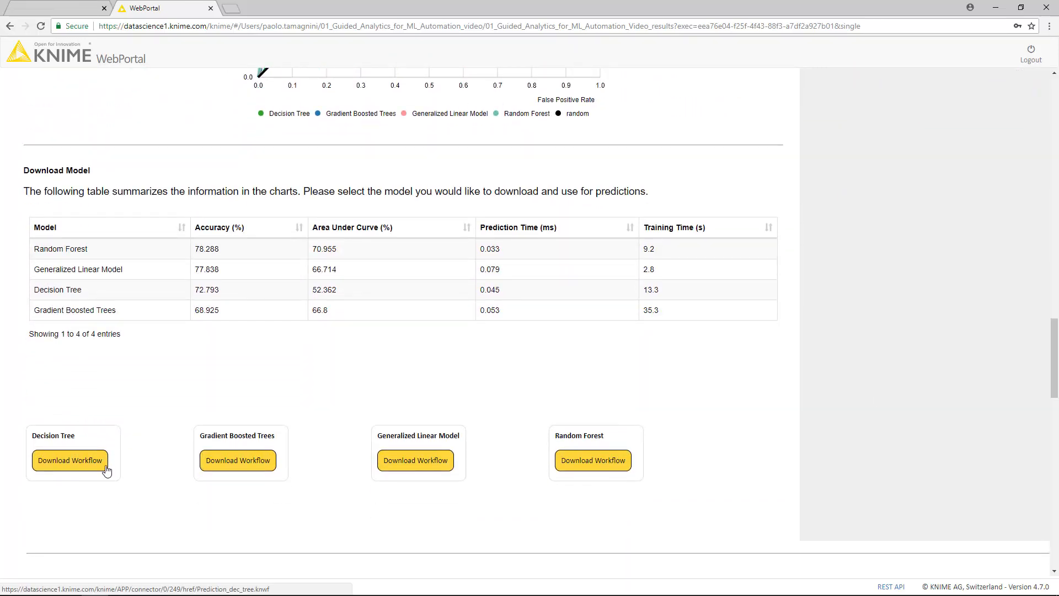
{"action": "left_click", "coordinate": [69, 460]}
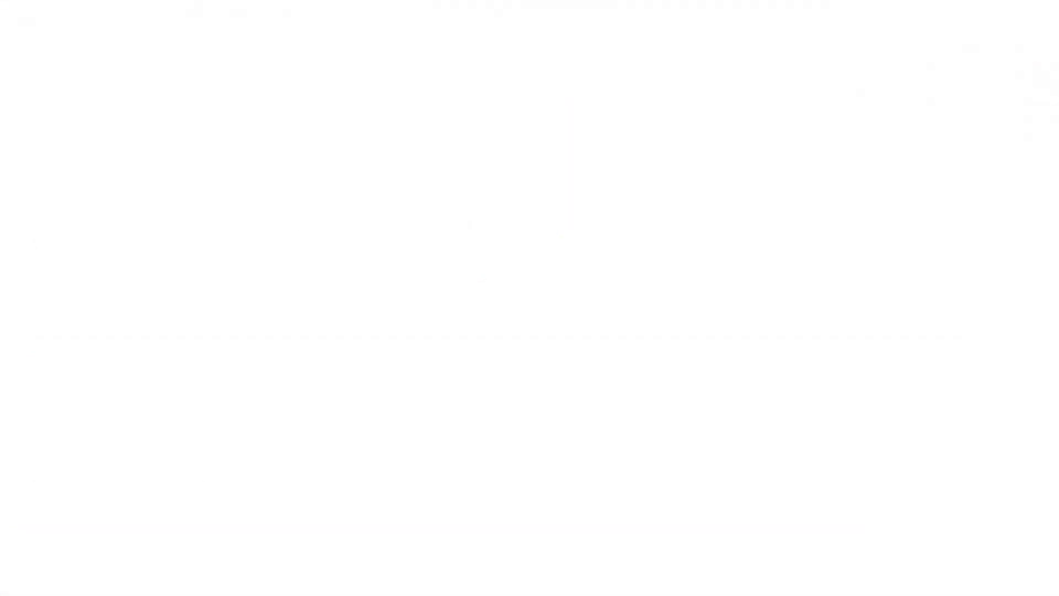